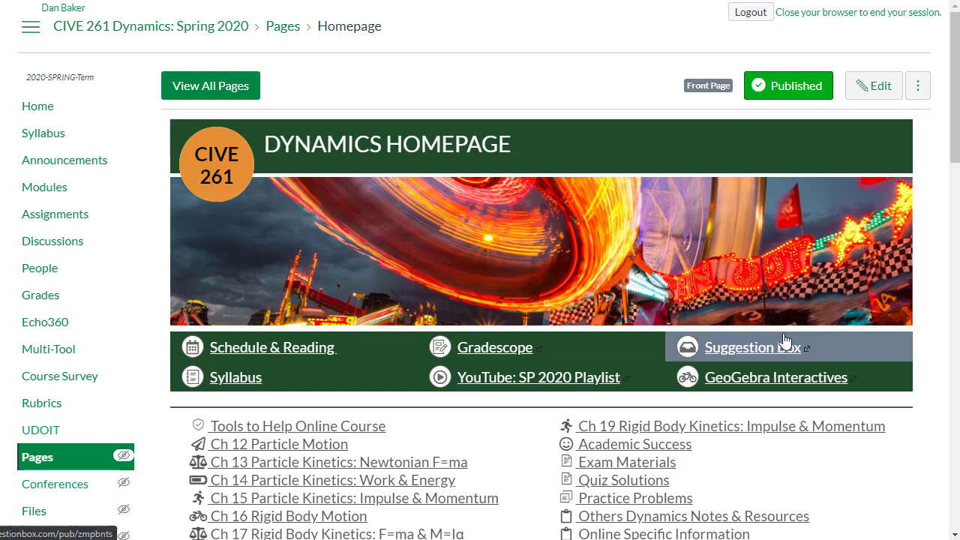
- Scroll the homepage and open the Ch 16 Rigid Body Motion module
scroll("down", 3)
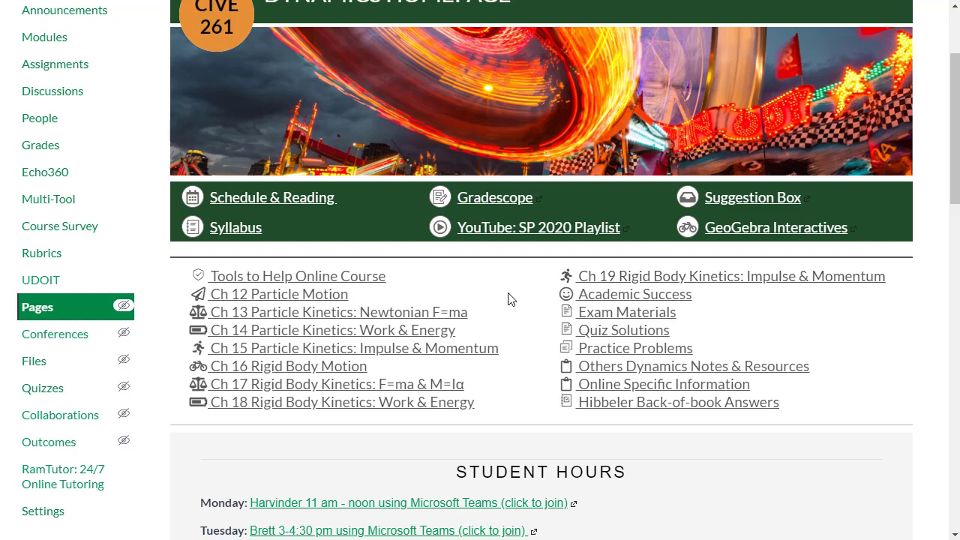
mouse_move(441, 312)
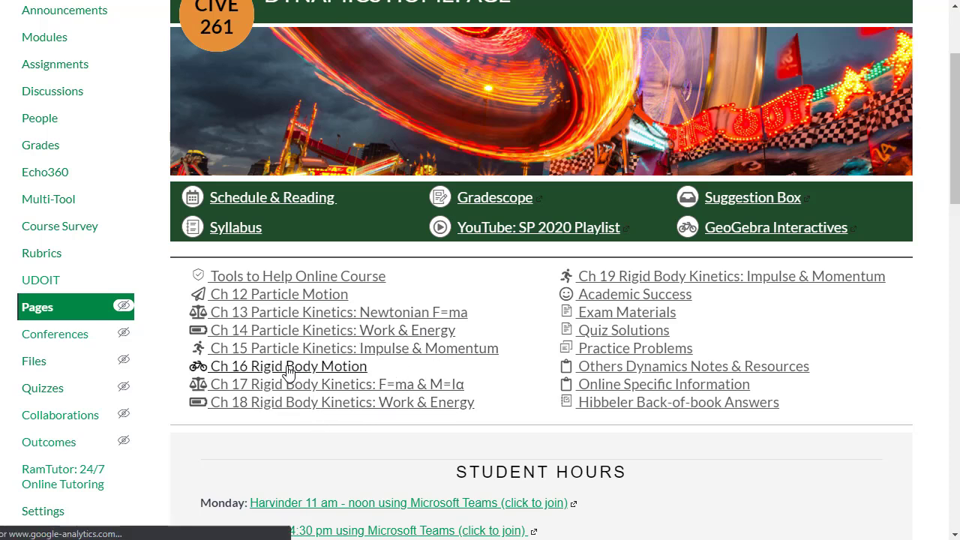
left_click(44, 37)
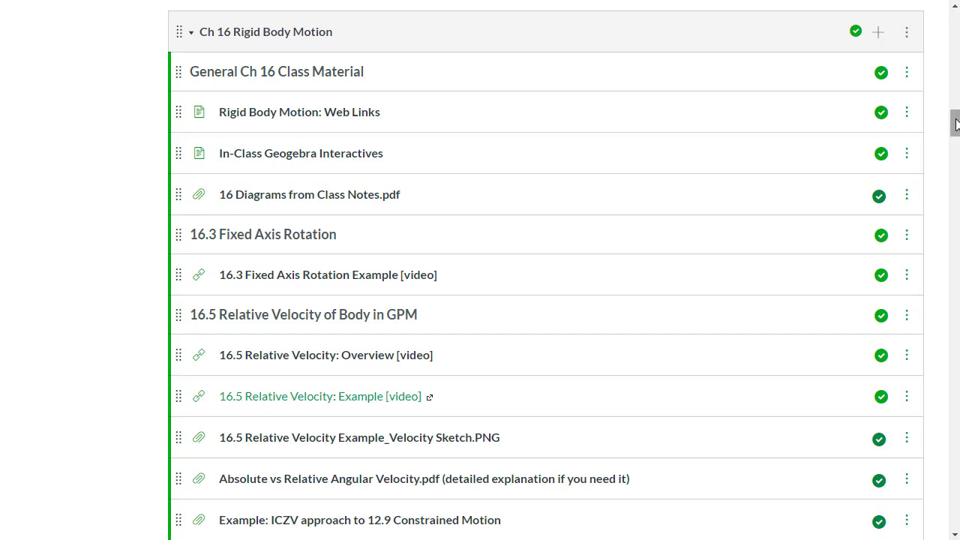
mouse_move(551, 415)
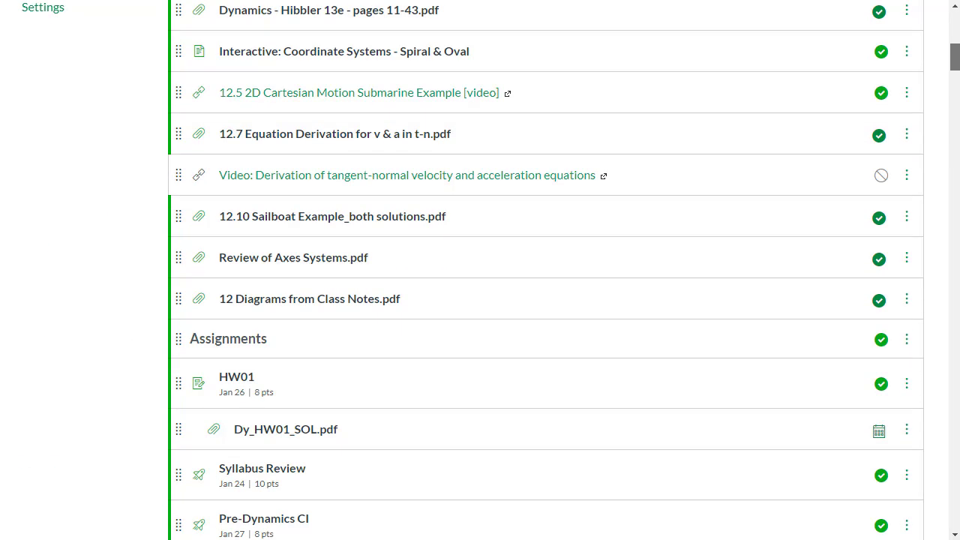
scroll("down", 3)
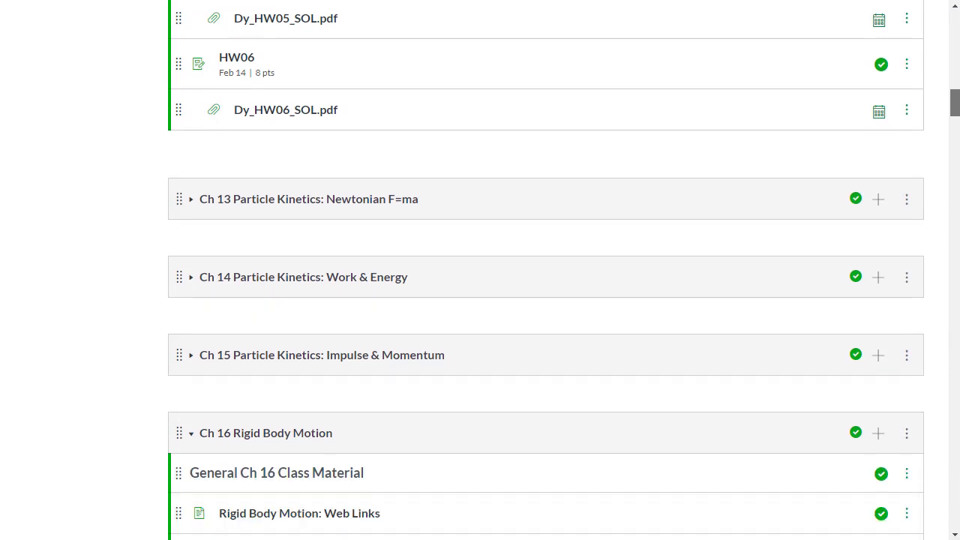
scroll("down", 3)
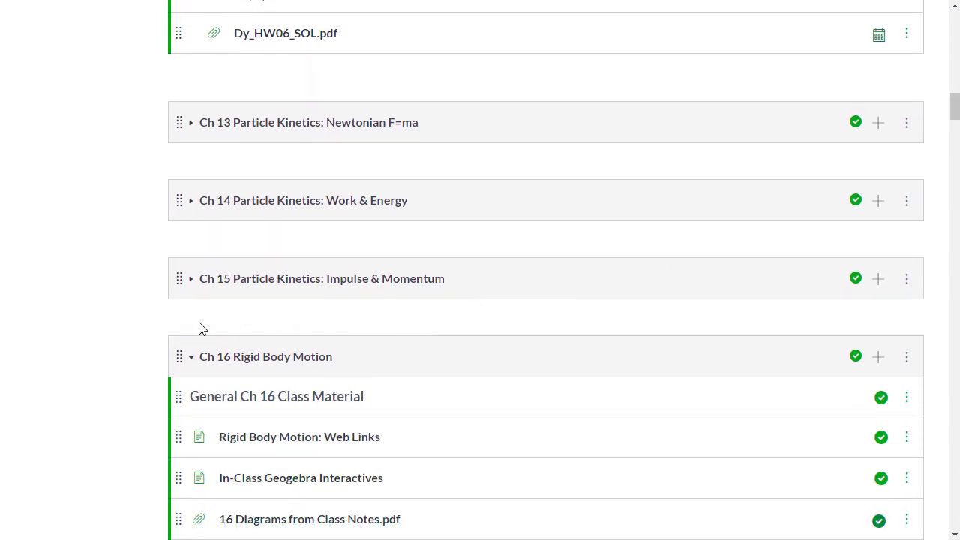
mouse_move(189, 316)
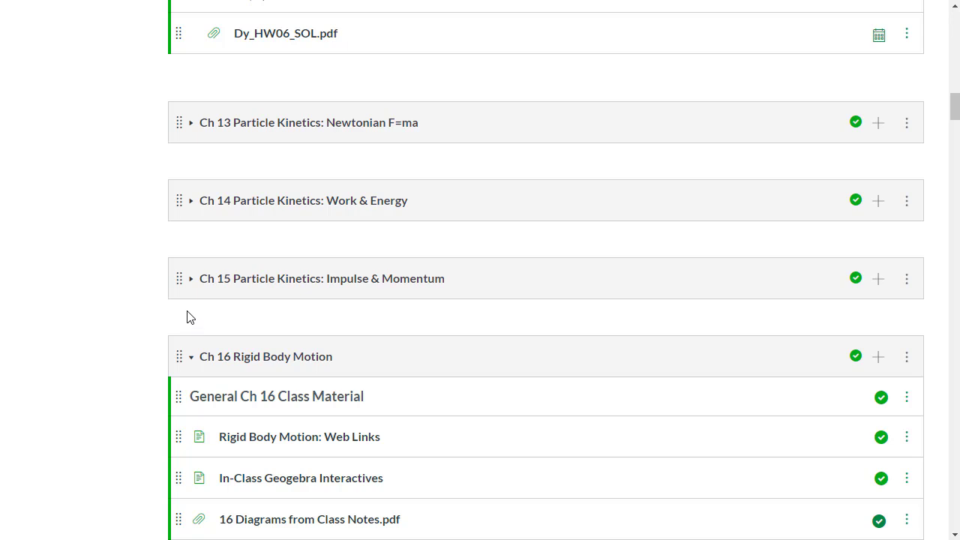
mouse_move(192, 286)
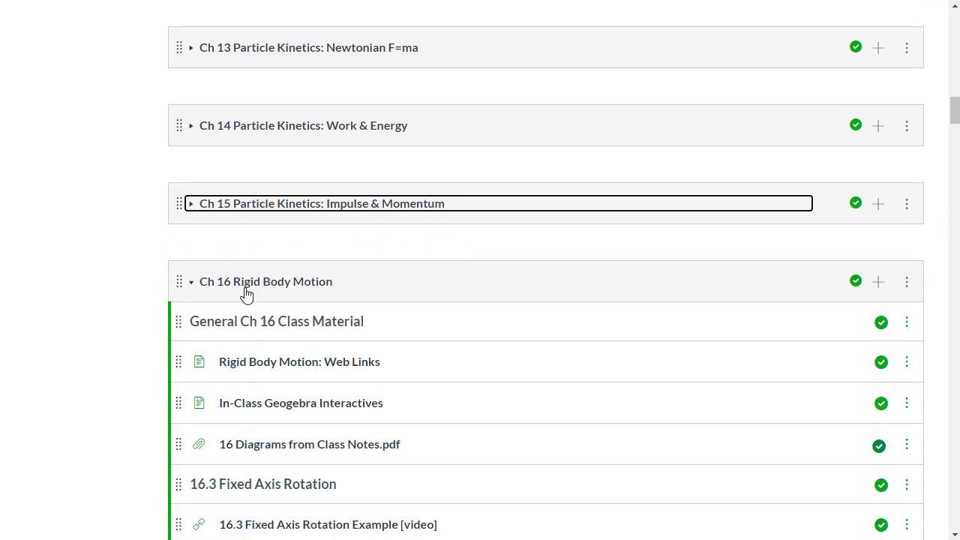
mouse_move(229, 277)
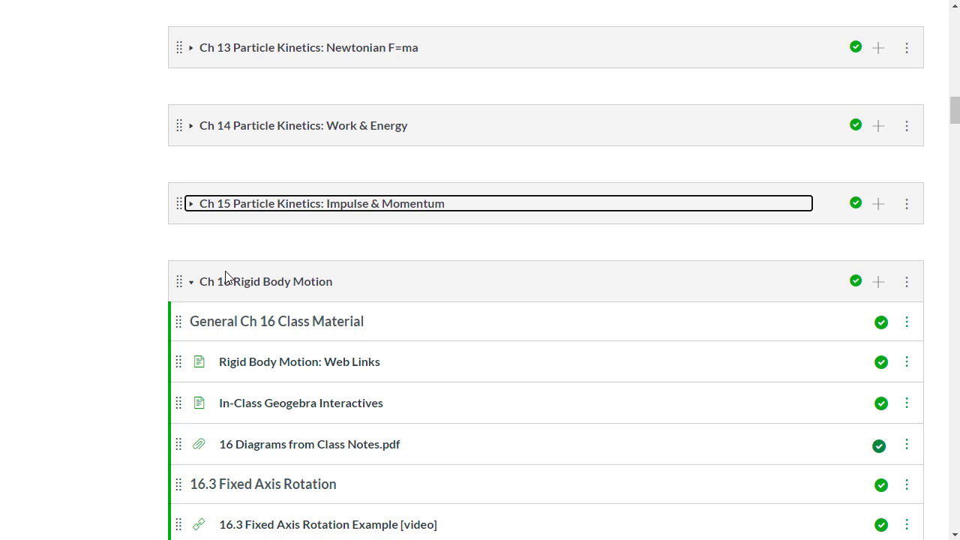
mouse_move(231, 256)
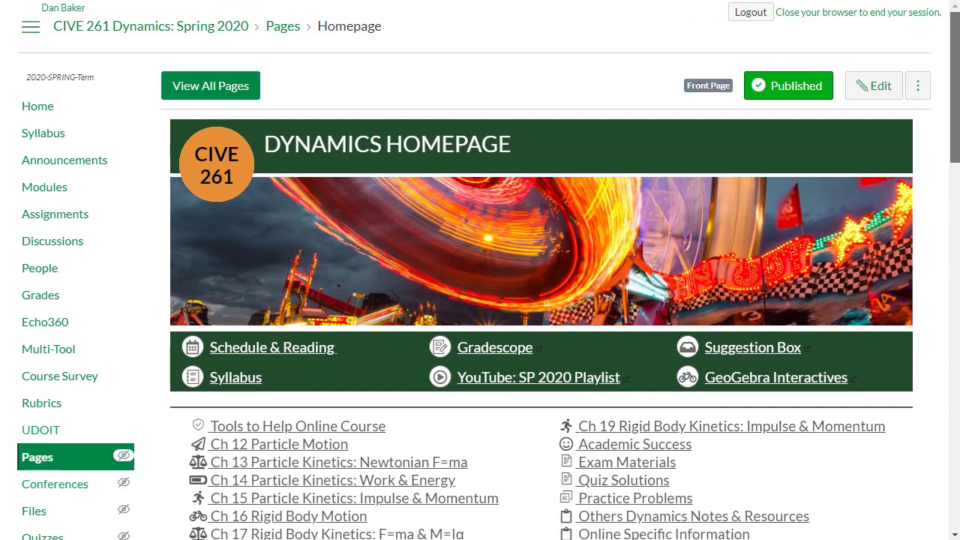
mouse_move(893, 128)
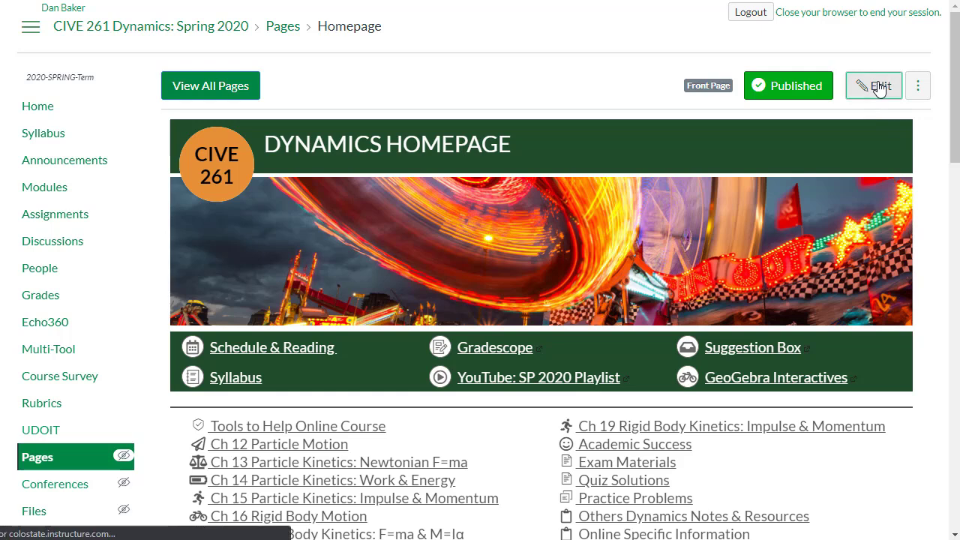
- Edit the homepage with course navigation collapsed and DesignPLUS Design Tools launched
left_click(873, 85)
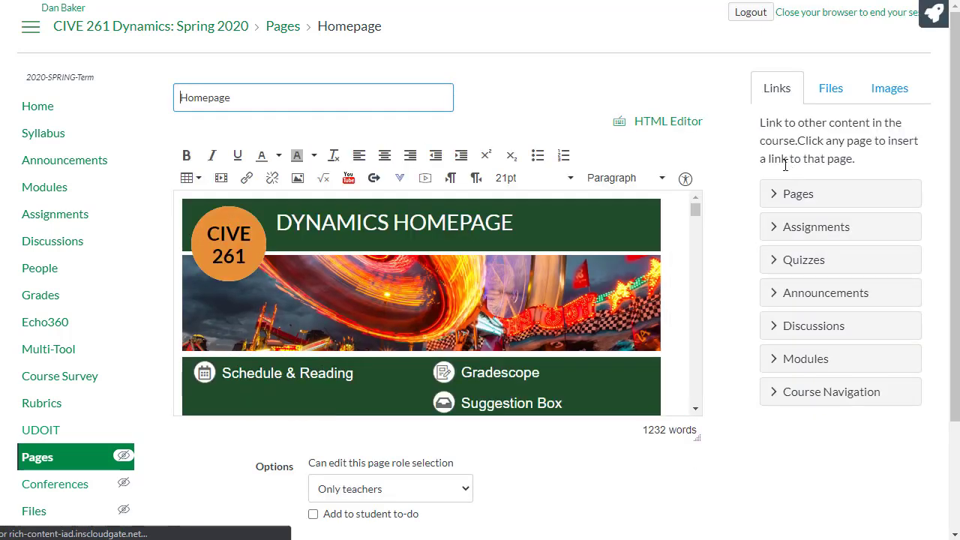
left_click(30, 27)
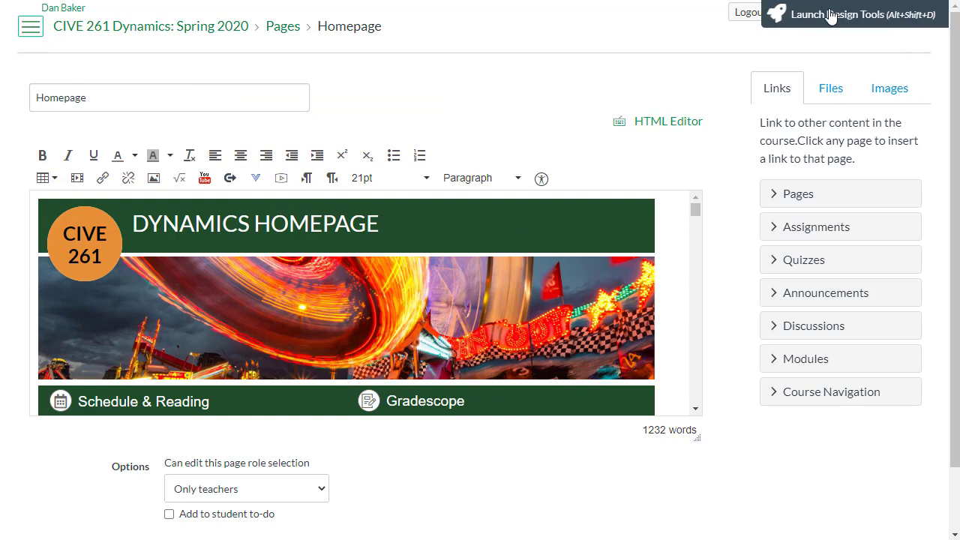
mouse_move(874, 20)
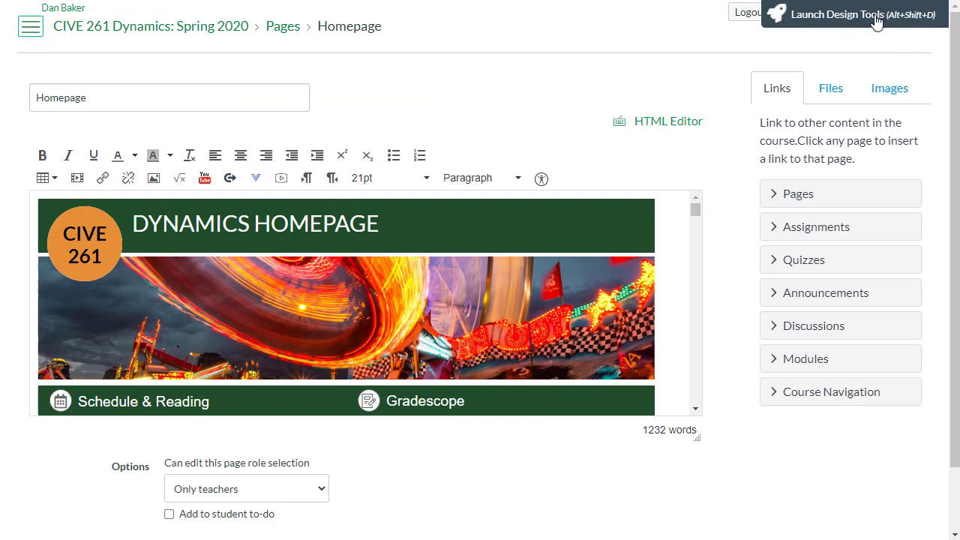
left_click(830, 15)
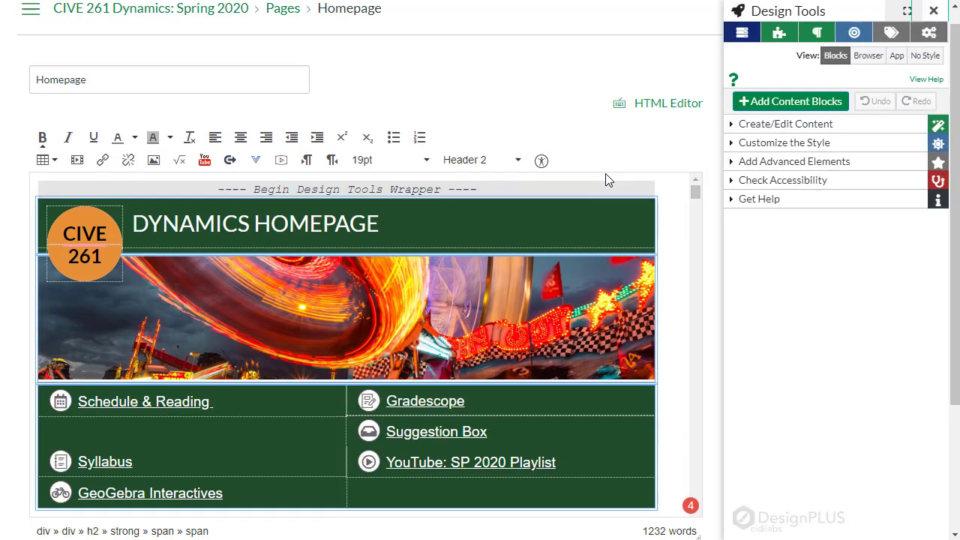
scroll("down", 3)
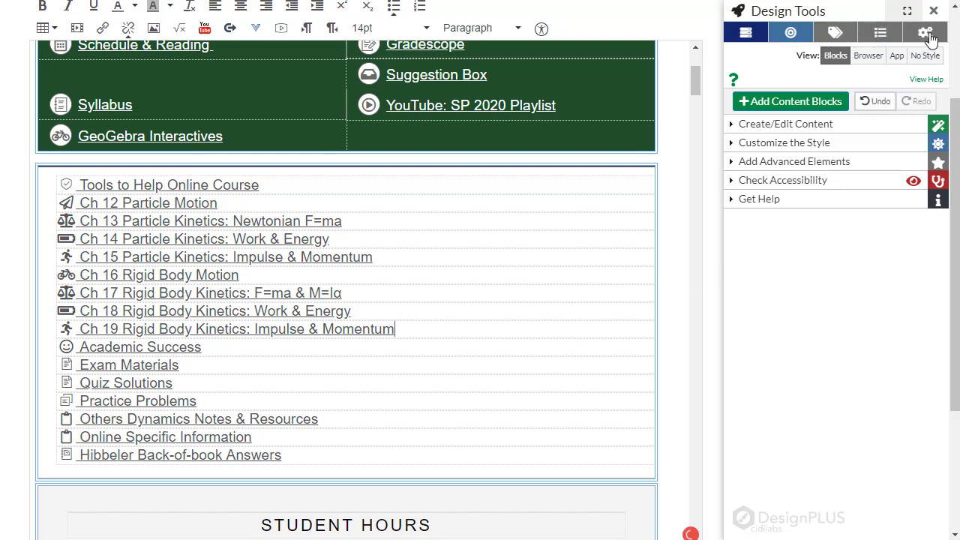
left_click(926, 32)
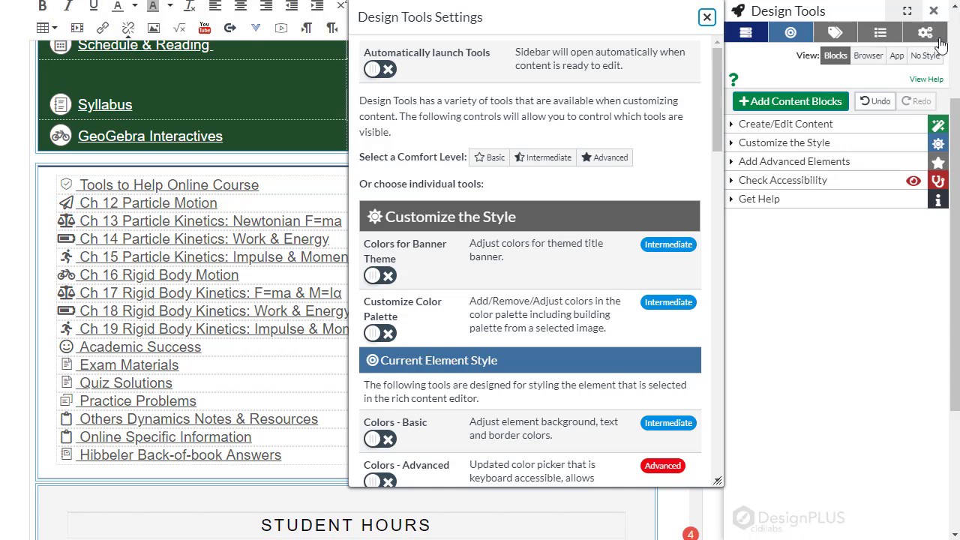
mouse_move(740, 101)
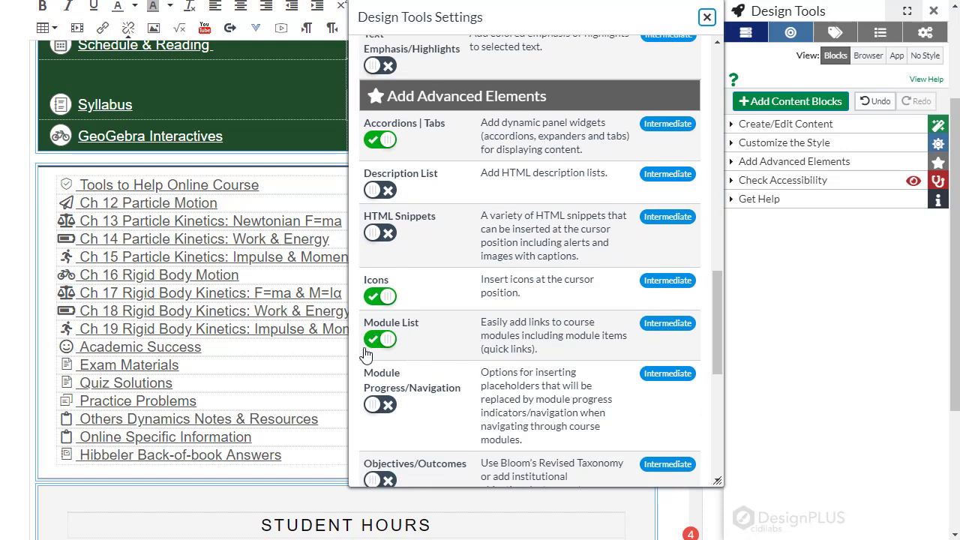
mouse_move(454, 359)
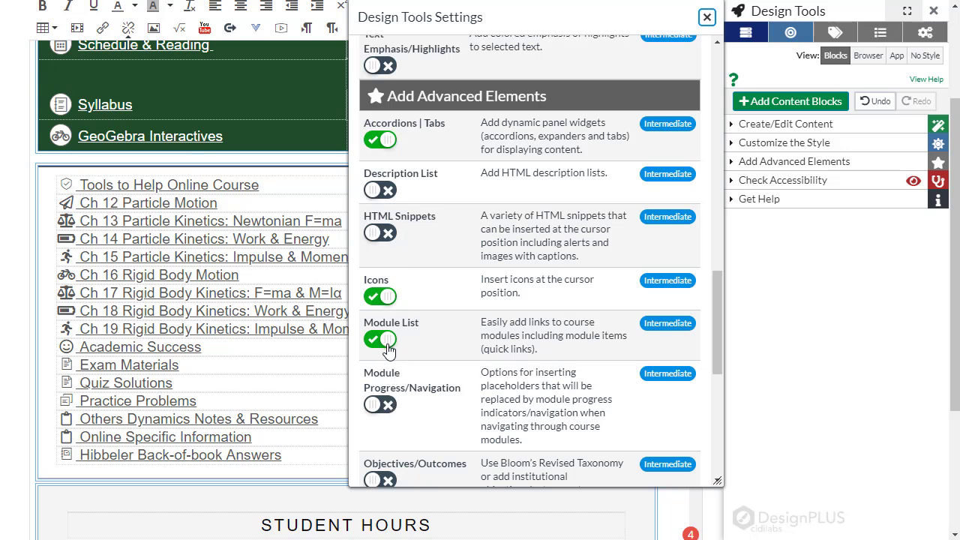
mouse_move(428, 330)
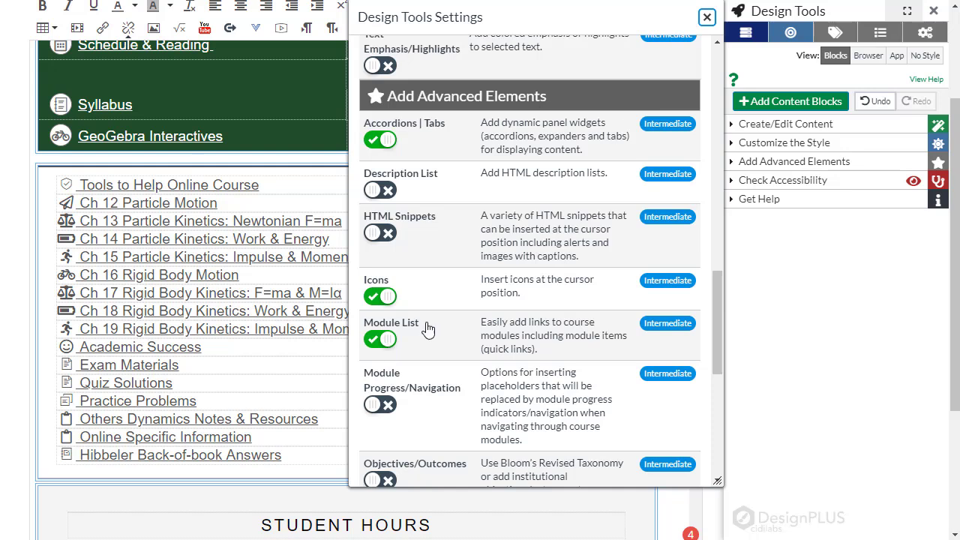
left_click(706, 16)
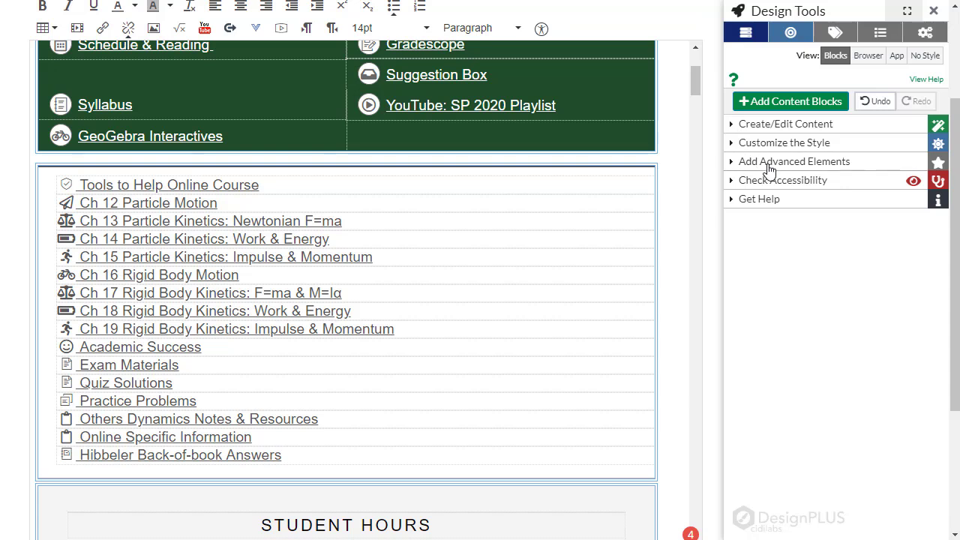
- View the Module List options under Advanced Elements, then expand Create/Edit Content
left_click(793, 161)
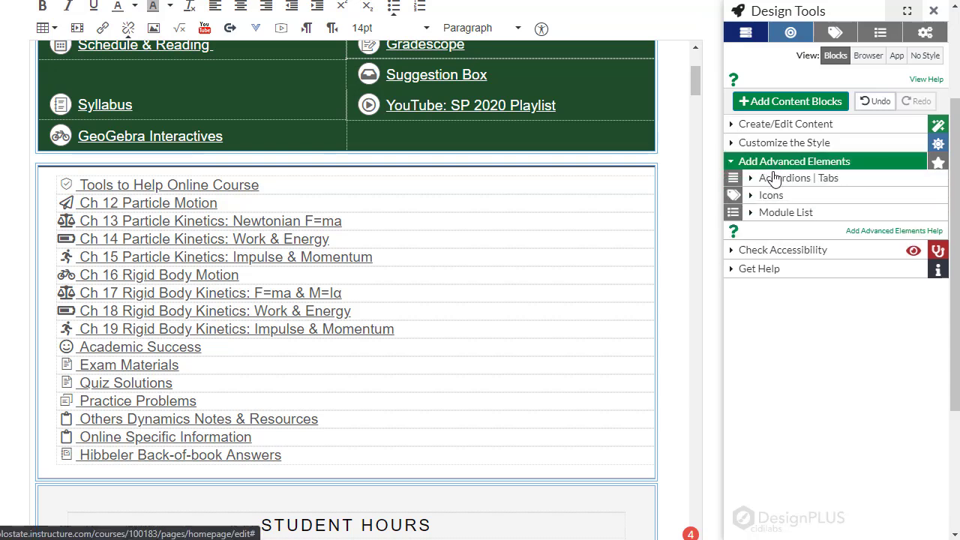
left_click(785, 213)
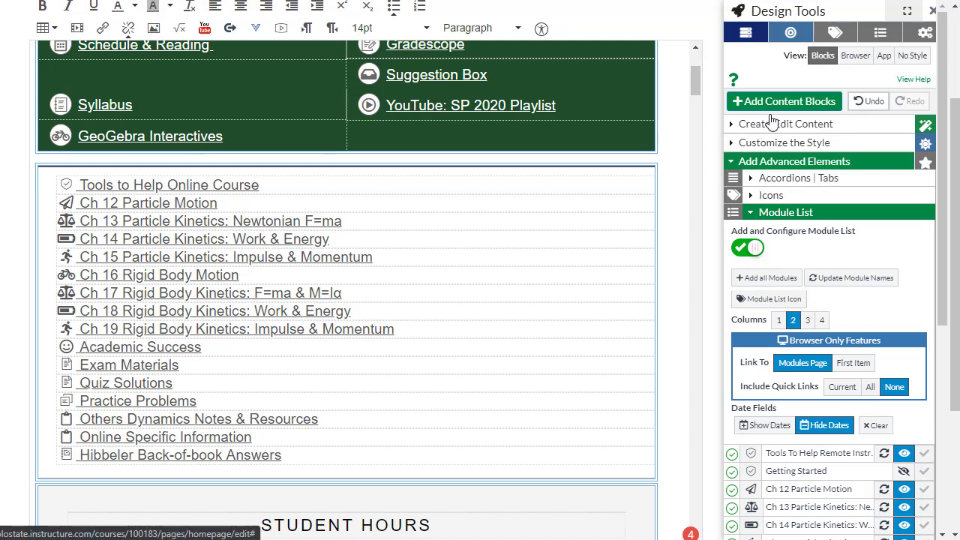
left_click(782, 124)
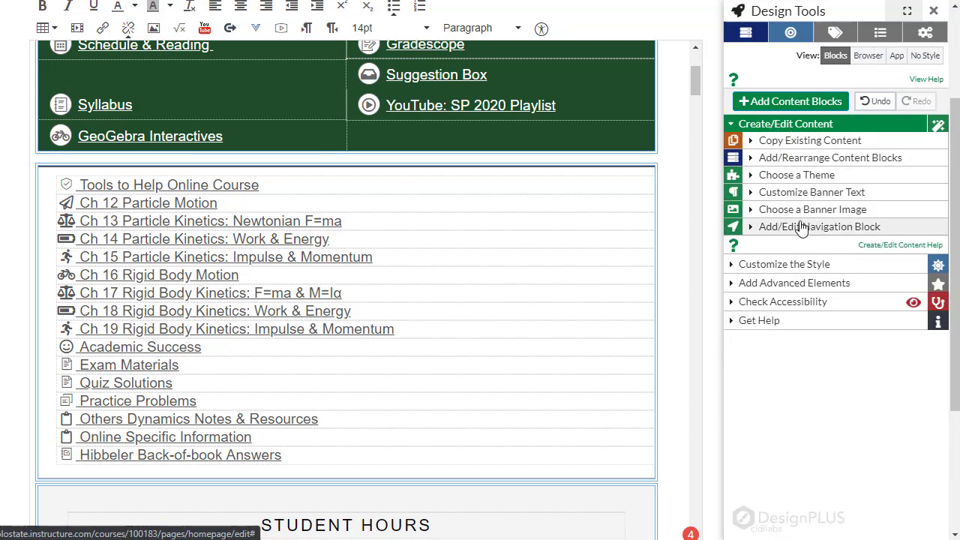
- List the page's content blocks via Add/Rearrange Content Blocks and scroll through them
left_click(829, 158)
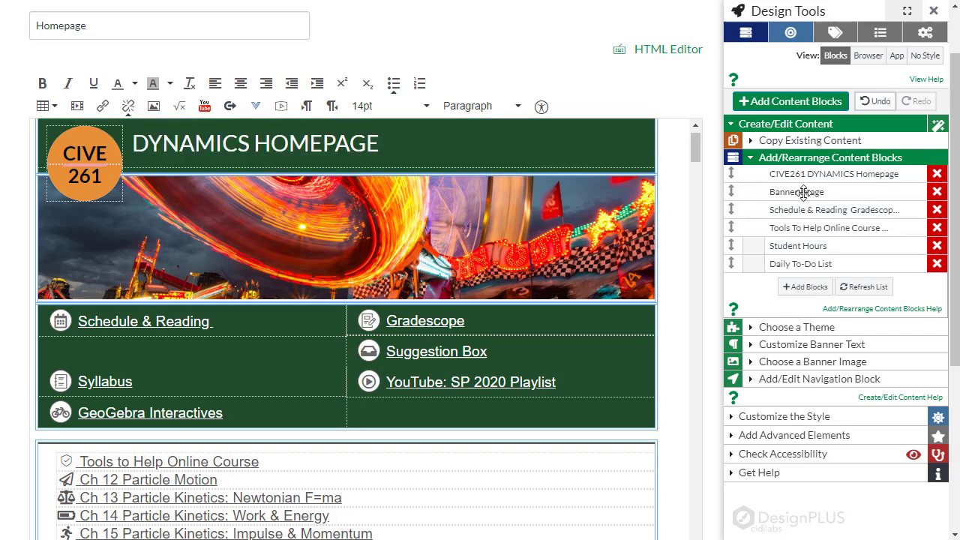
scroll("down", 3)
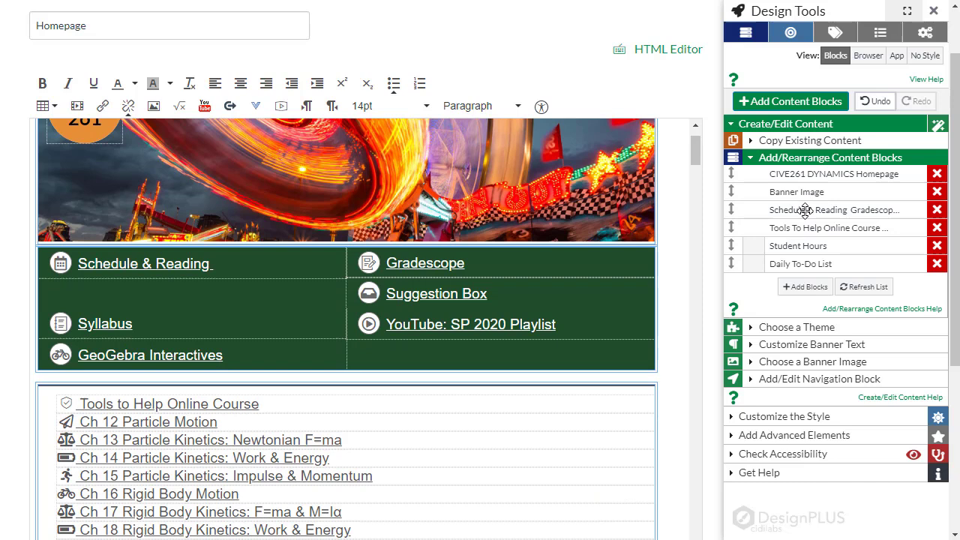
scroll("down", 3)
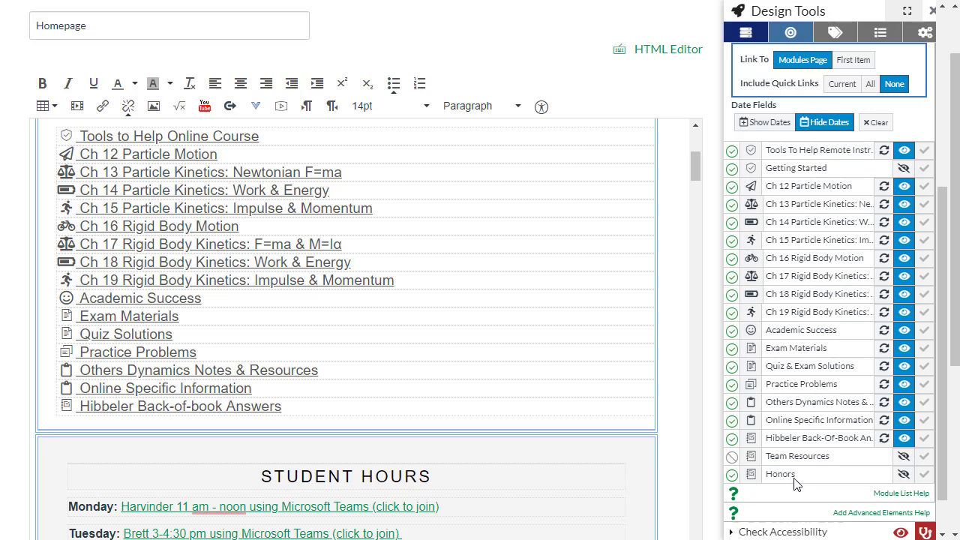
mouse_move(855, 194)
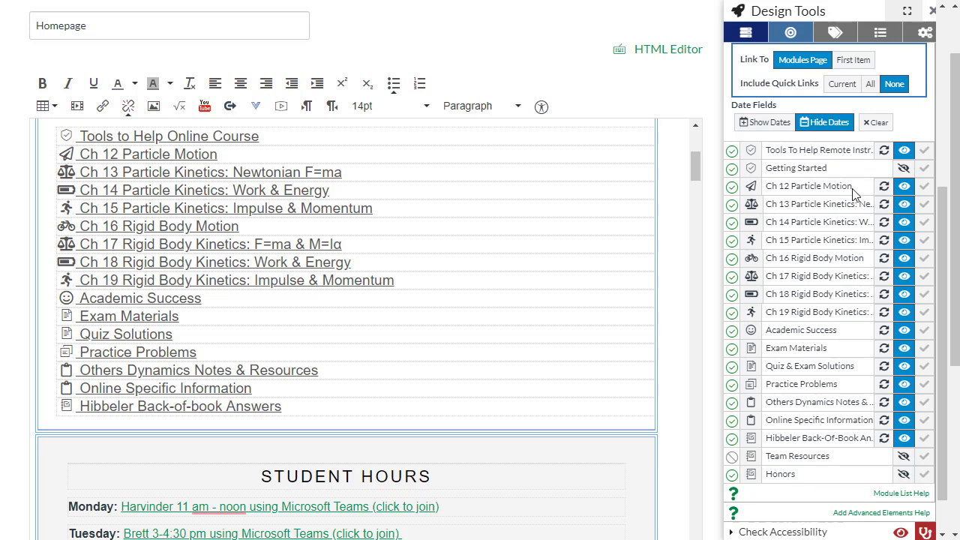
- Toggle the eye icon for Tools To Help Remote Instruction, keeping Getting Started hidden
left_click(904, 168)
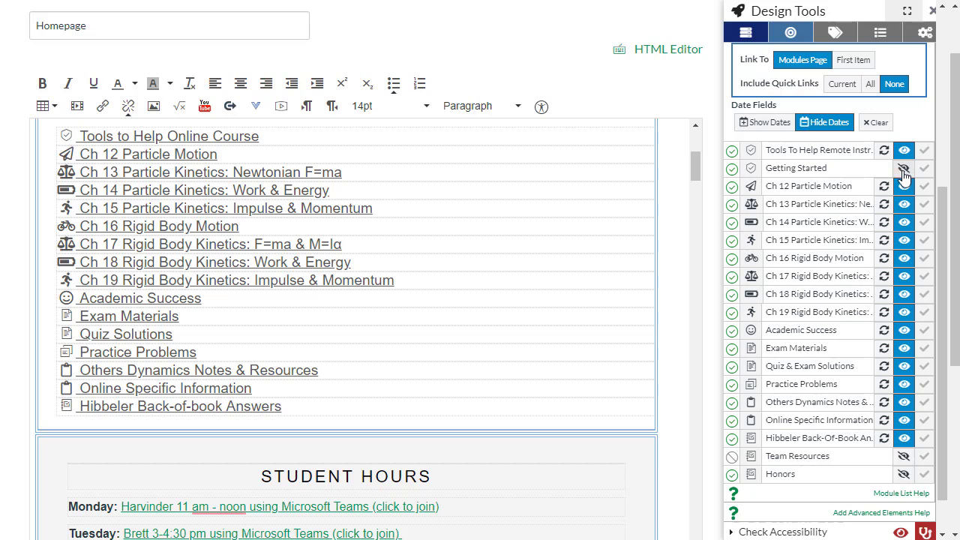
mouse_move(904, 168)
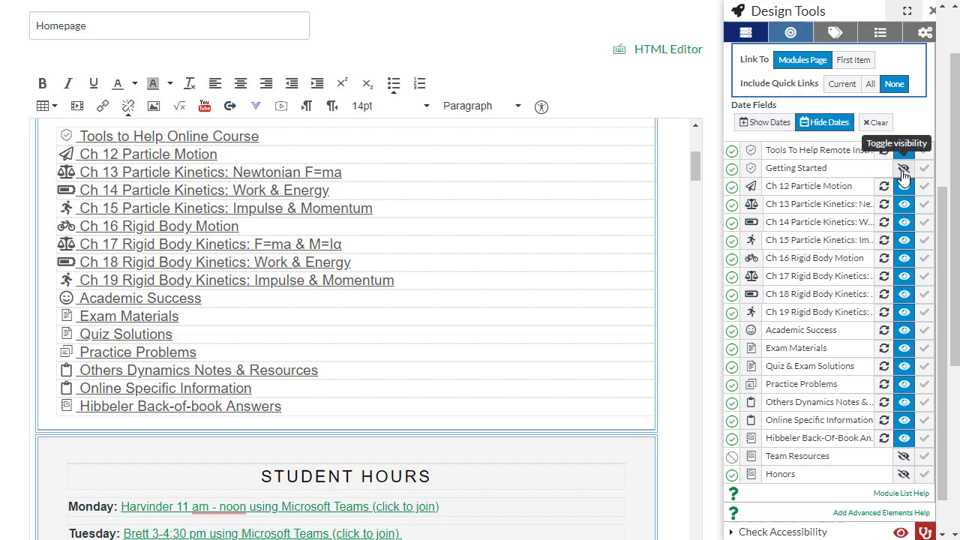
left_click(904, 167)
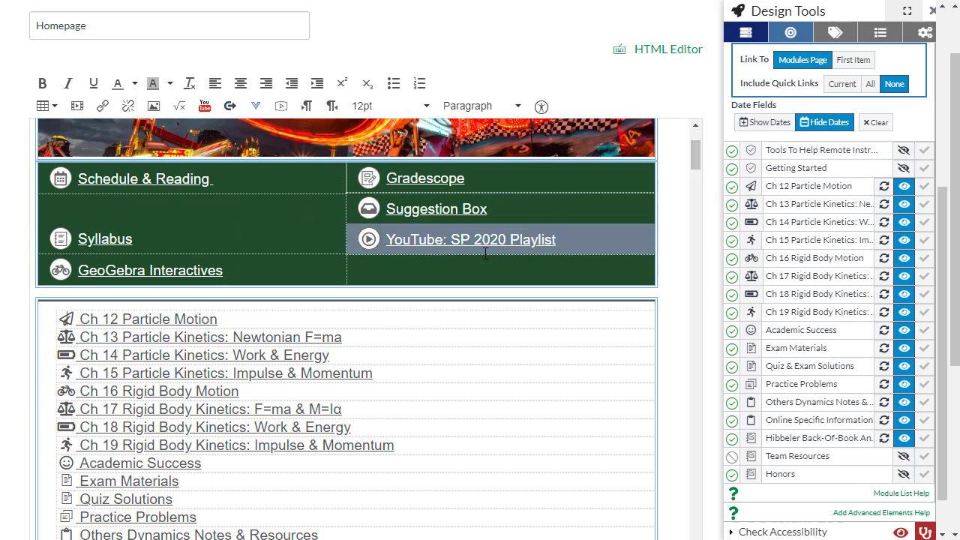
mouse_move(410, 442)
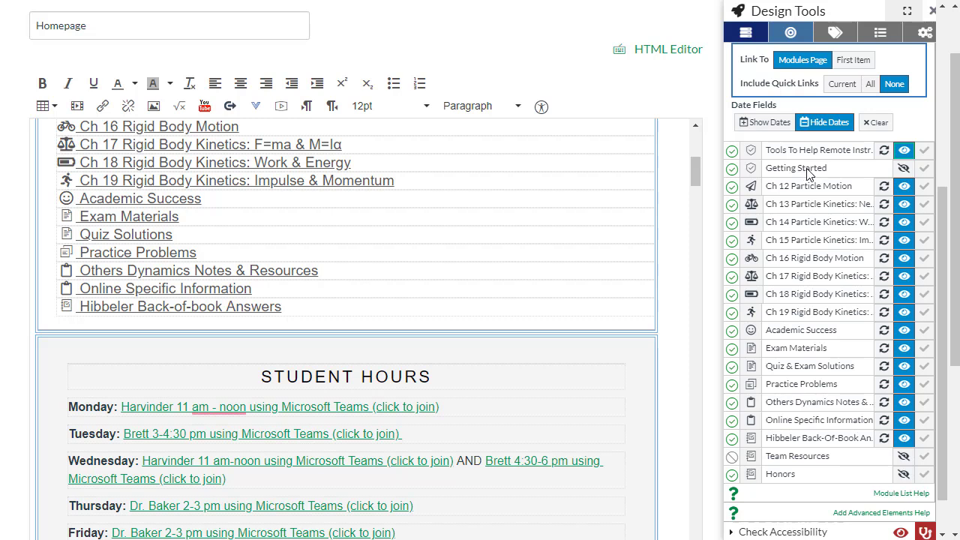
mouse_move(812, 171)
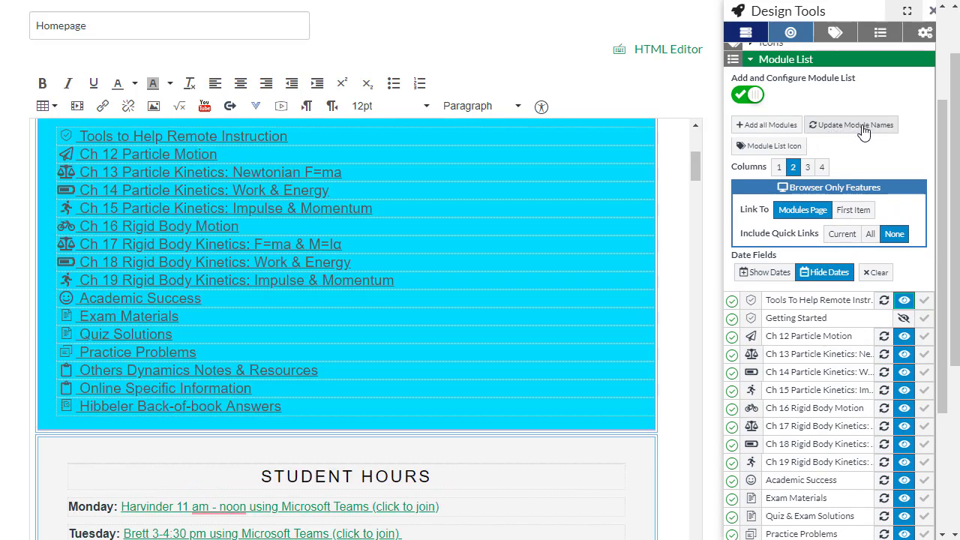
- Update module names so Quiz Solutions reads Quiz & Exam Solutions
left_click(851, 125)
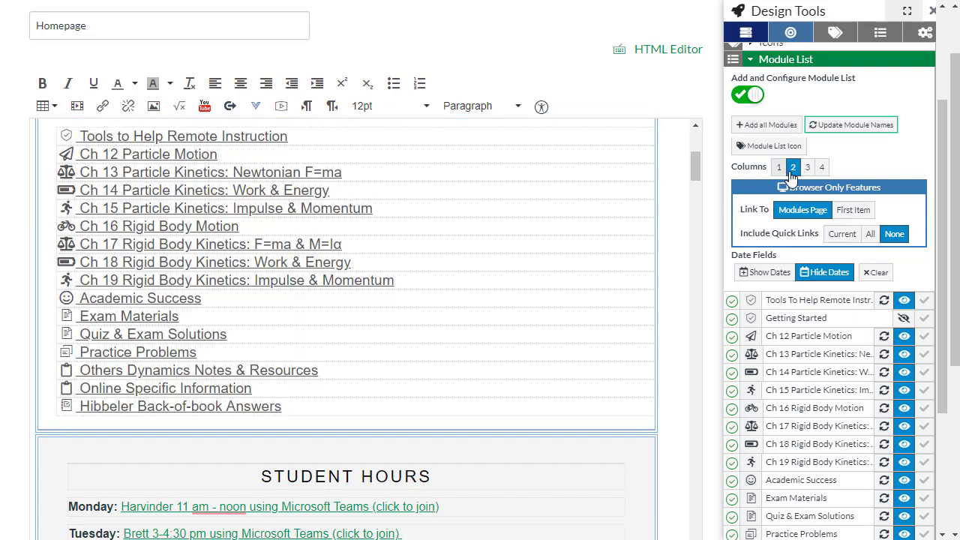
mouse_move(898, 157)
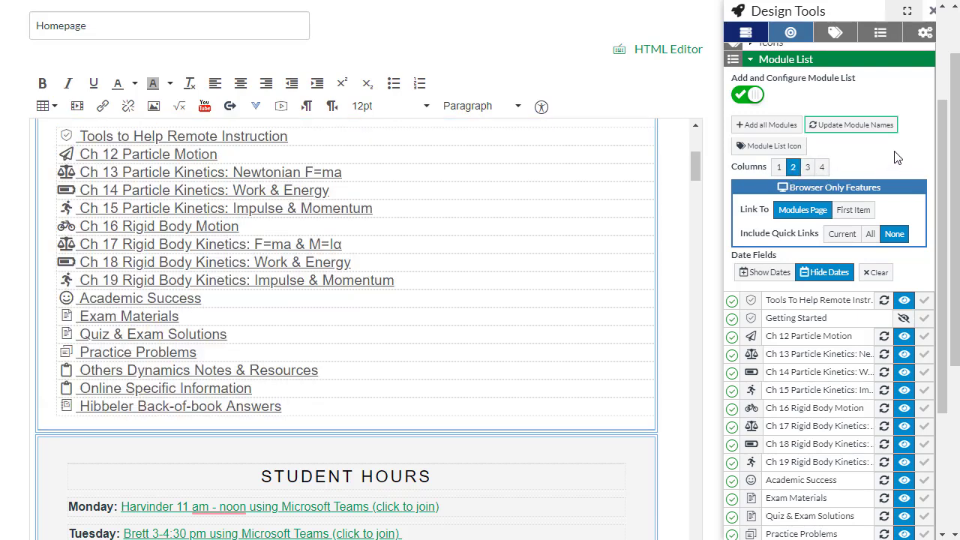
mouse_move(937, 178)
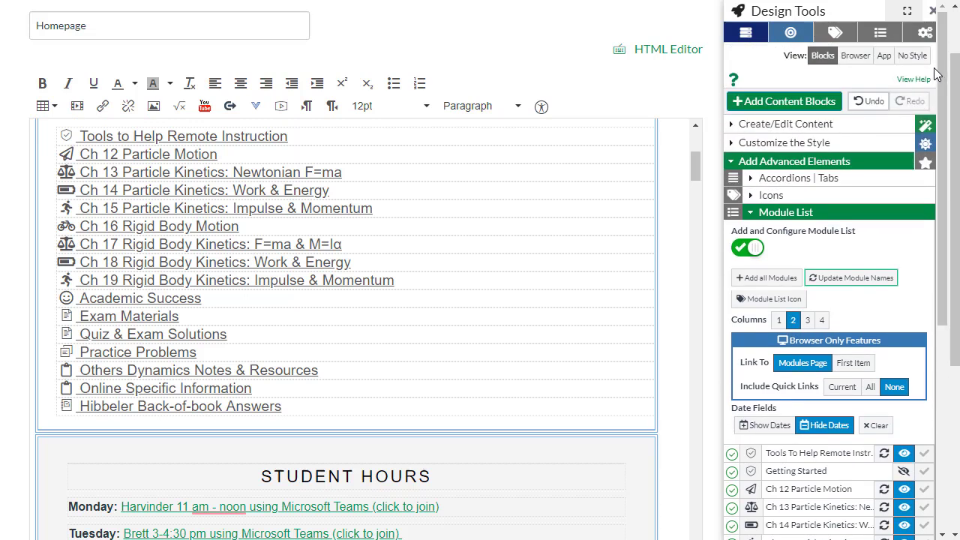
mouse_move(862, 70)
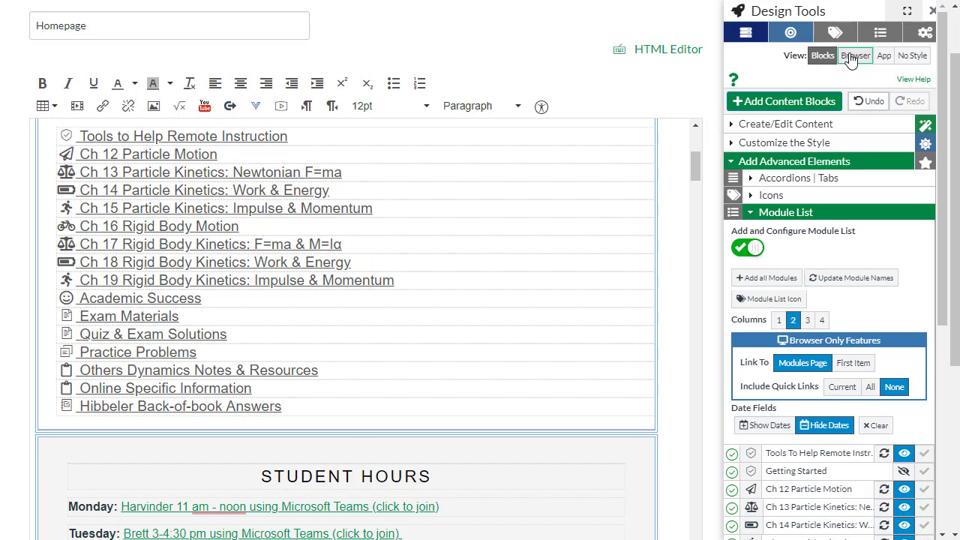
left_click(855, 54)
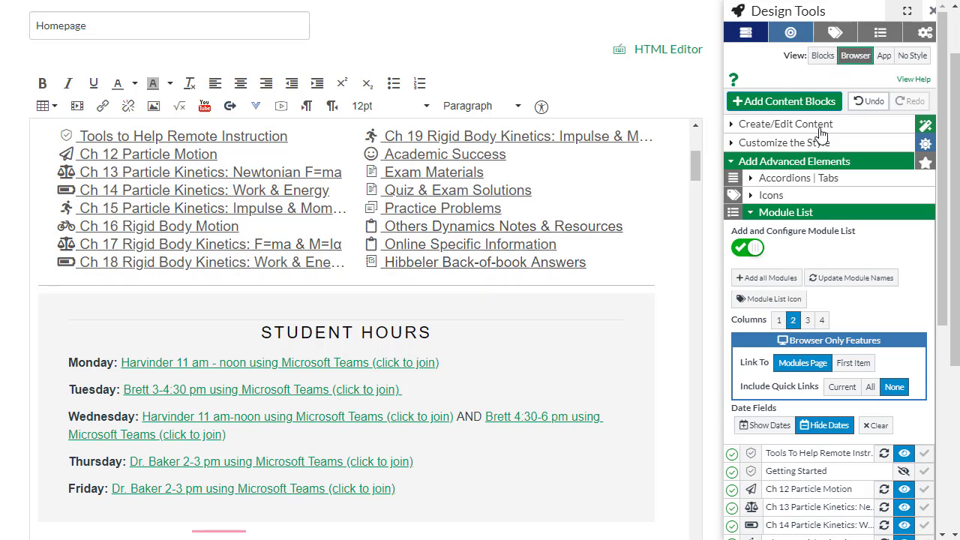
left_click(884, 55)
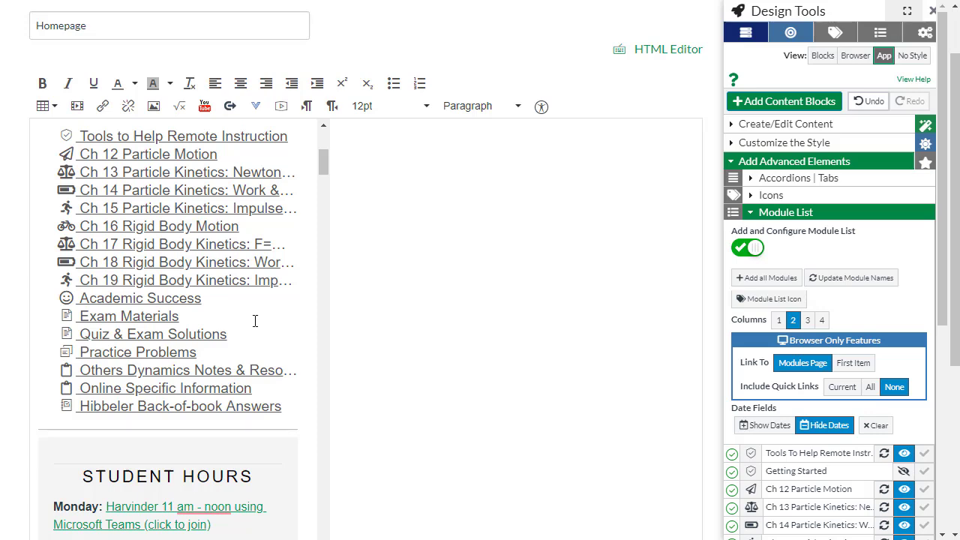
left_click(912, 55)
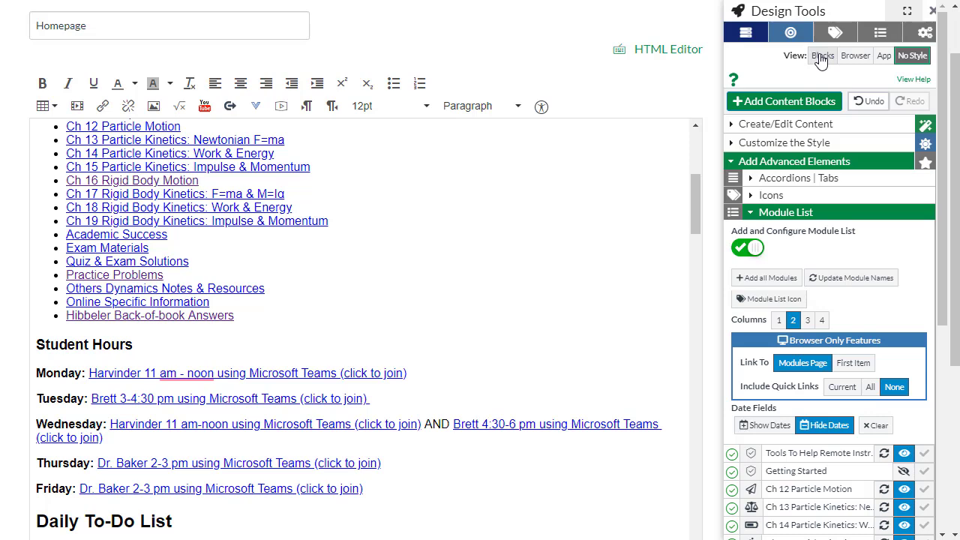
mouse_move(821, 62)
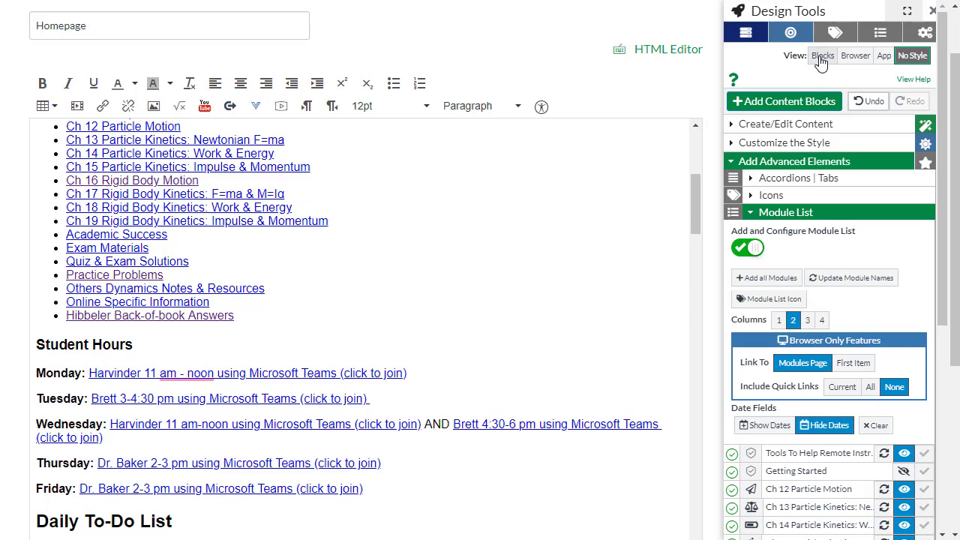
left_click(822, 55)
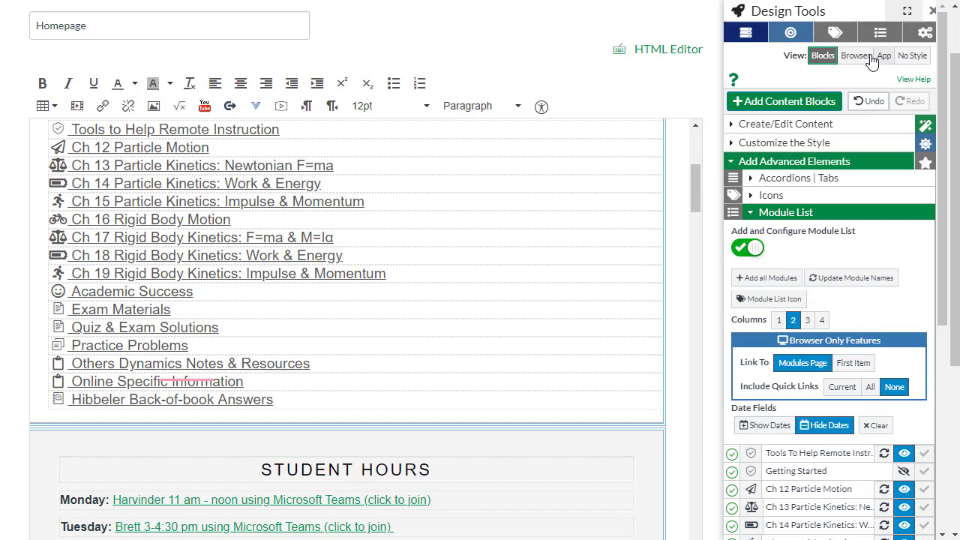
left_click(855, 56)
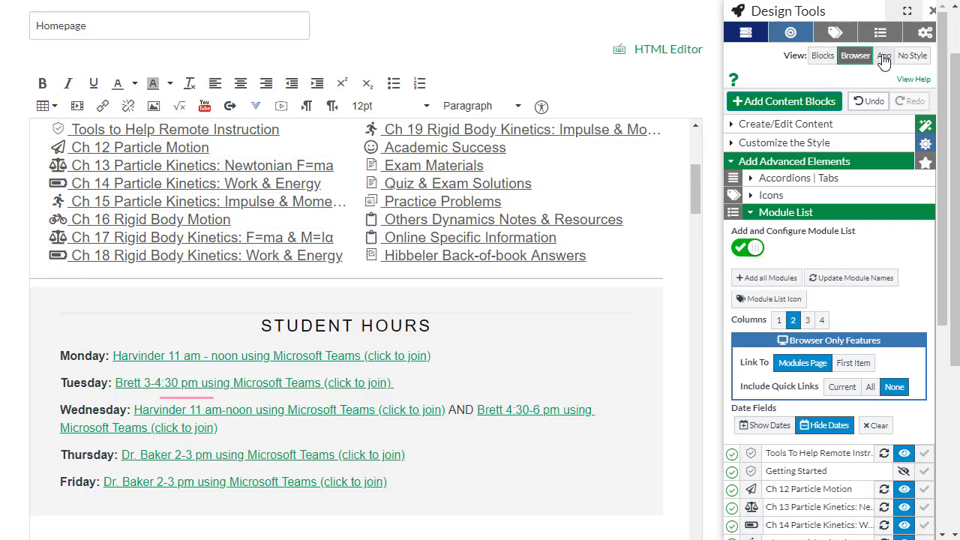
left_click(884, 55)
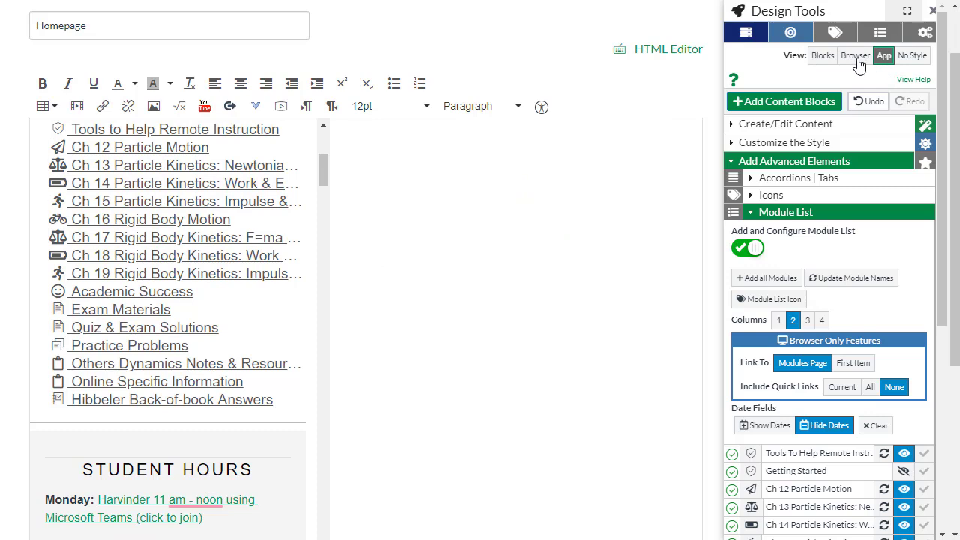
left_click(822, 55)
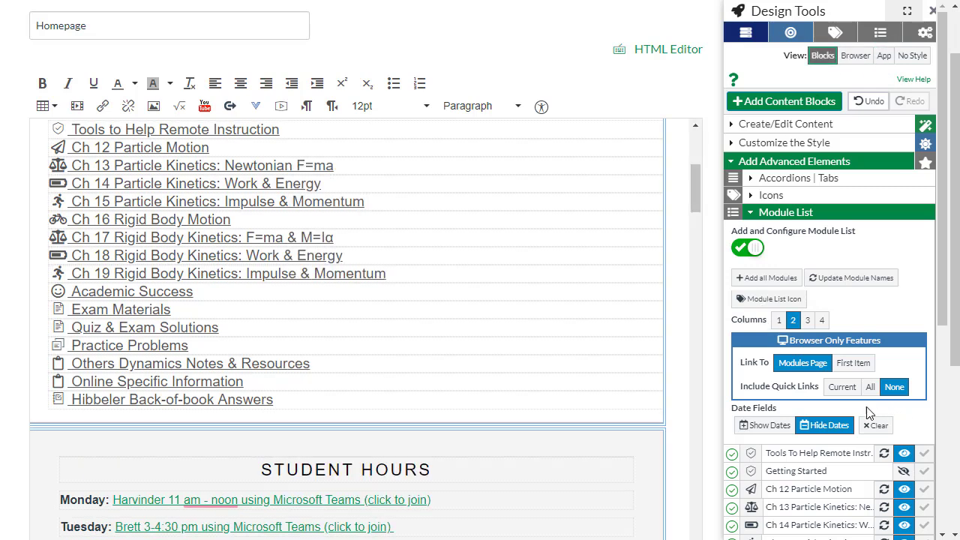
mouse_move(905, 412)
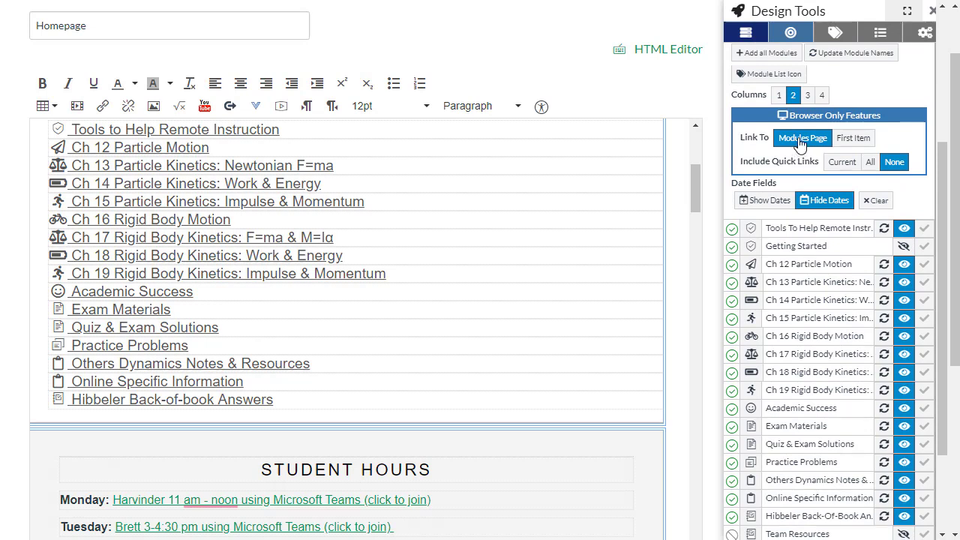
mouse_move(802, 137)
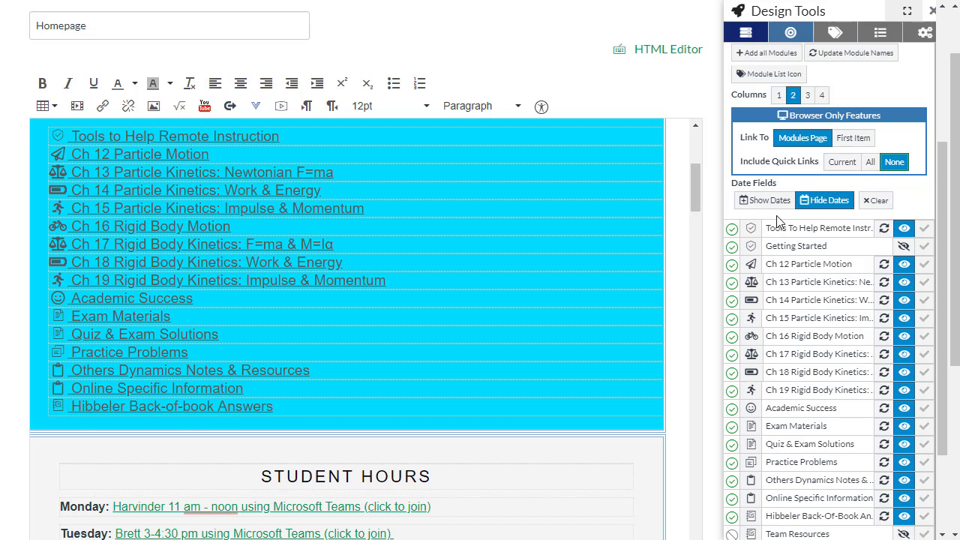
mouse_move(816, 223)
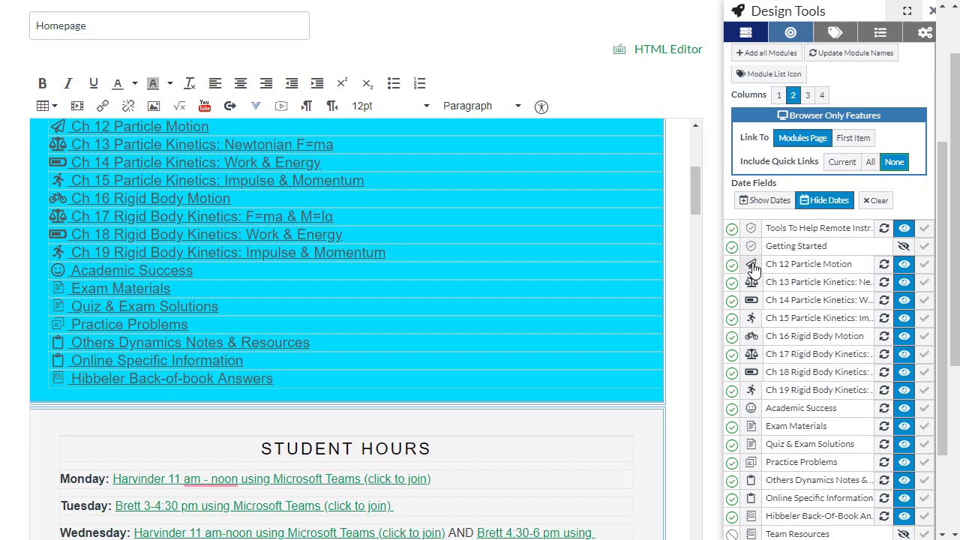
- Open the Custom Icons chooser for the Ch 12 Particle Motion module
left_click(751, 263)
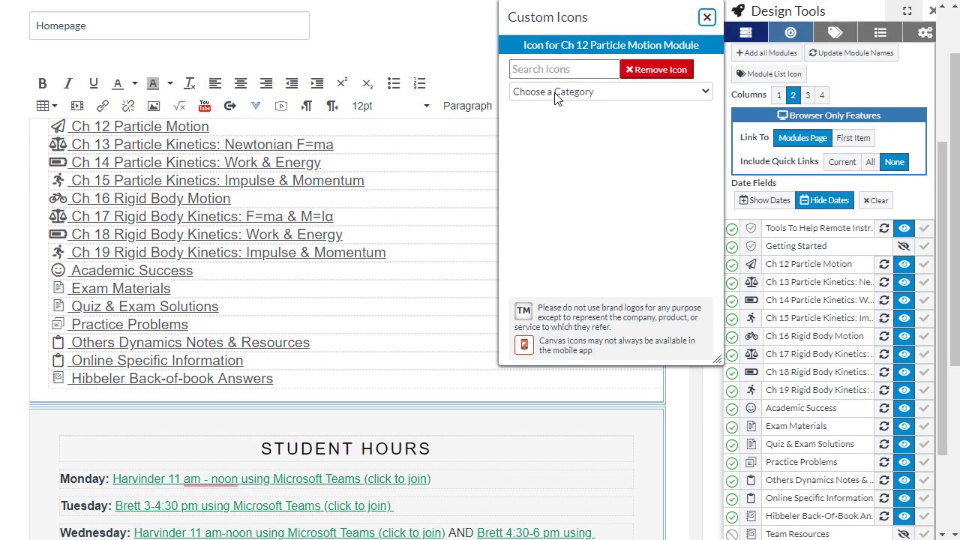
- Filter the icon chooser to the Chat category
left_click(607, 91)
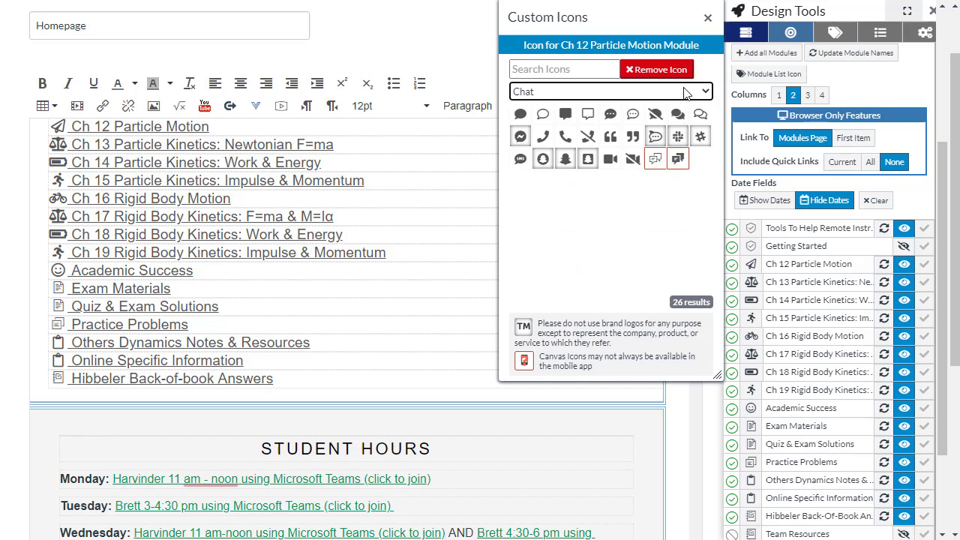
left_click(707, 17)
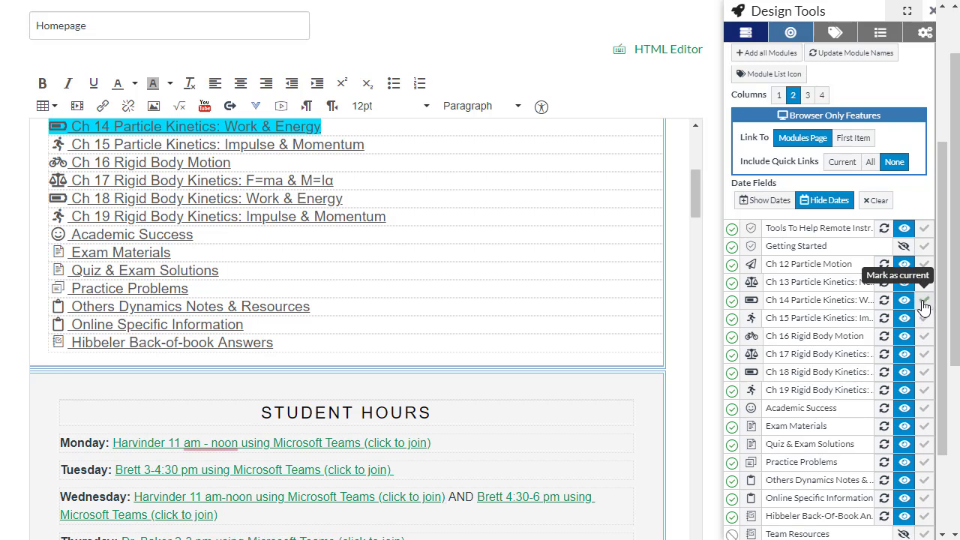
mouse_move(926, 308)
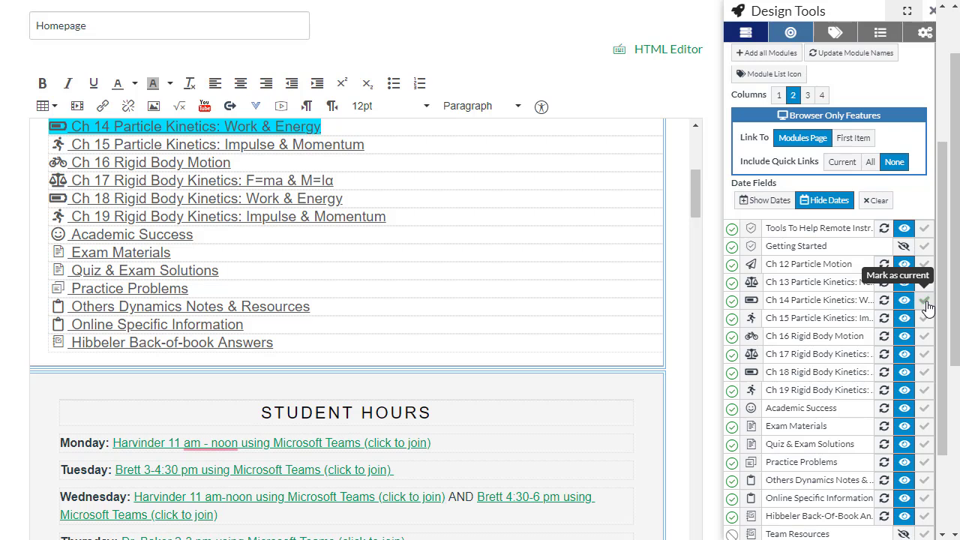
left_click(924, 300)
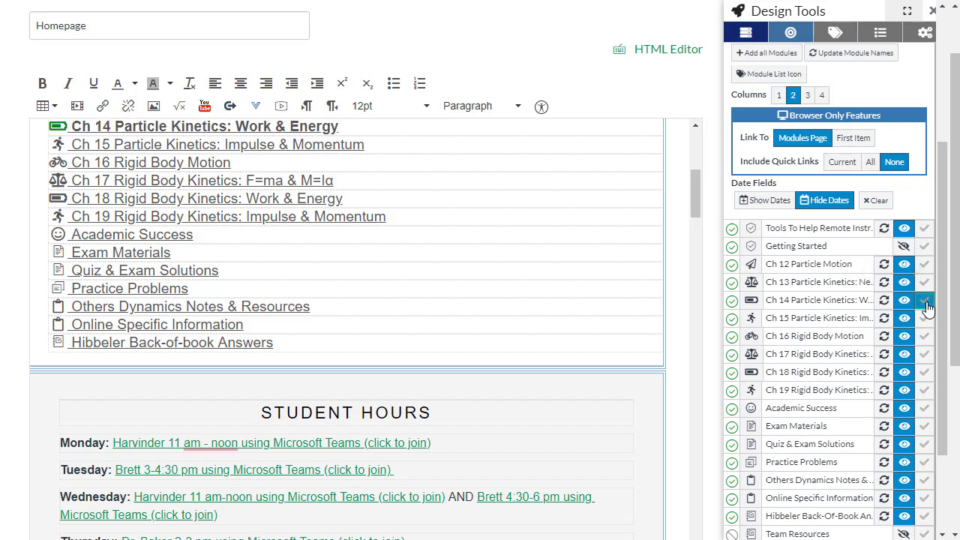
left_click(924, 300)
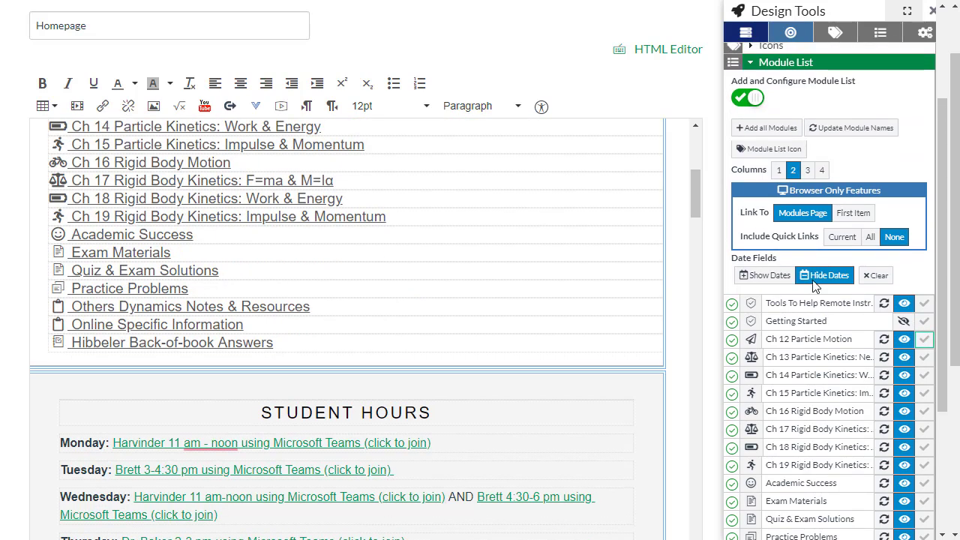
mouse_move(851, 167)
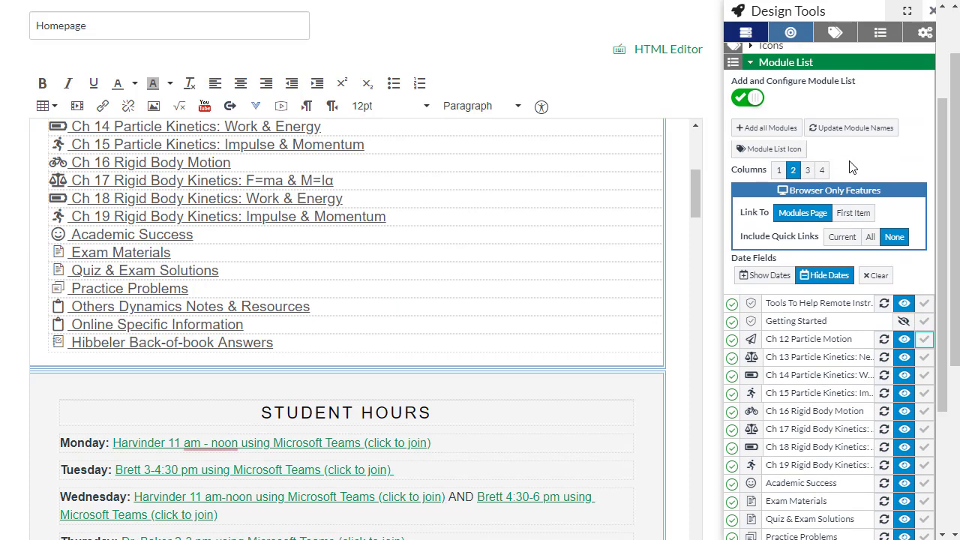
mouse_move(855, 173)
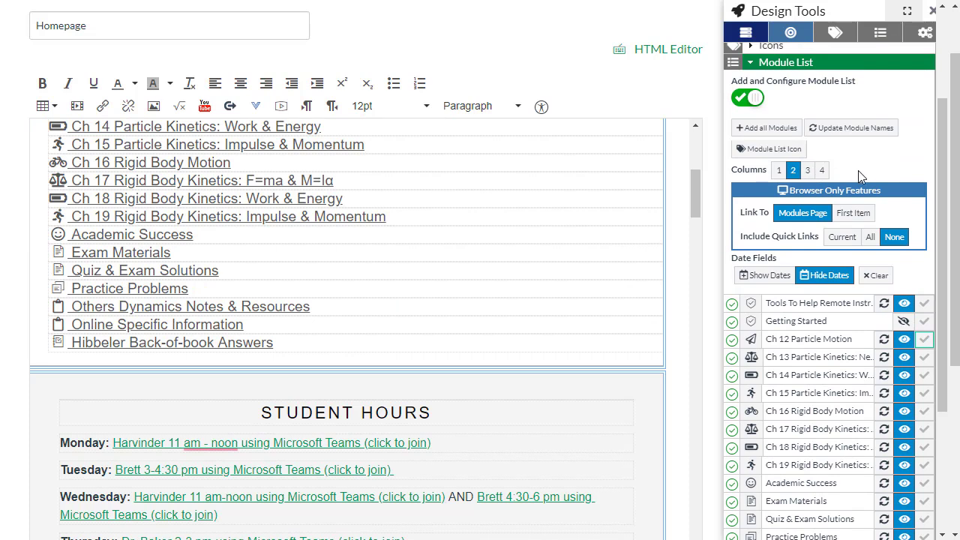
mouse_move(836, 161)
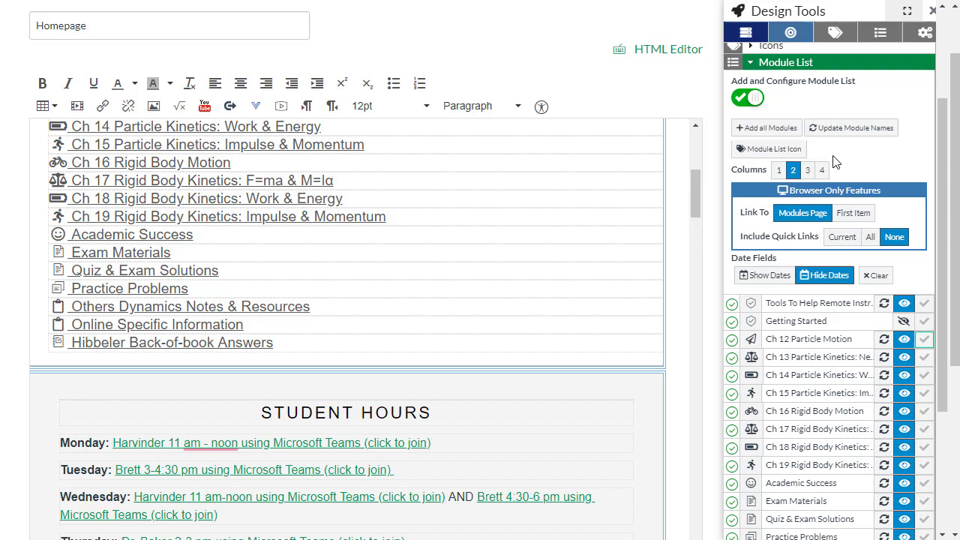
mouse_move(787, 231)
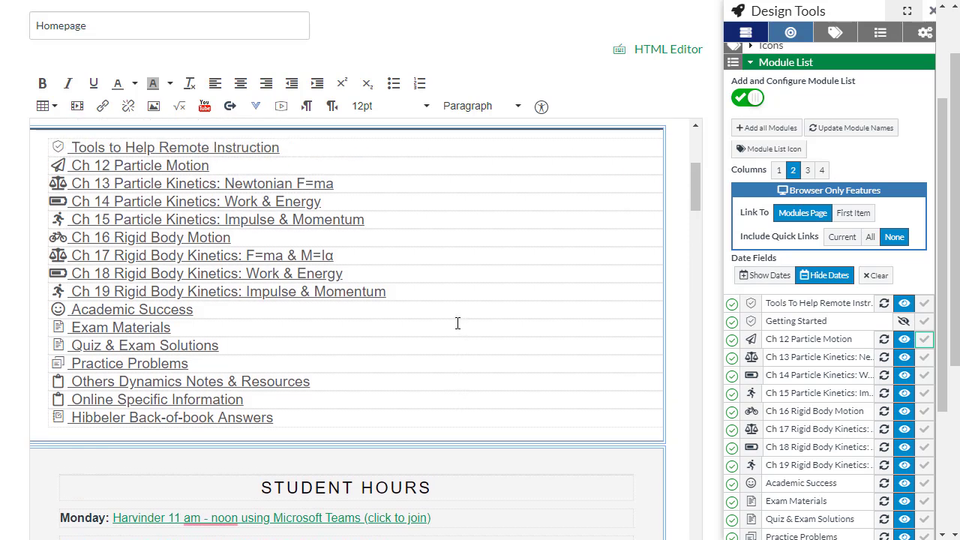
mouse_move(852, 213)
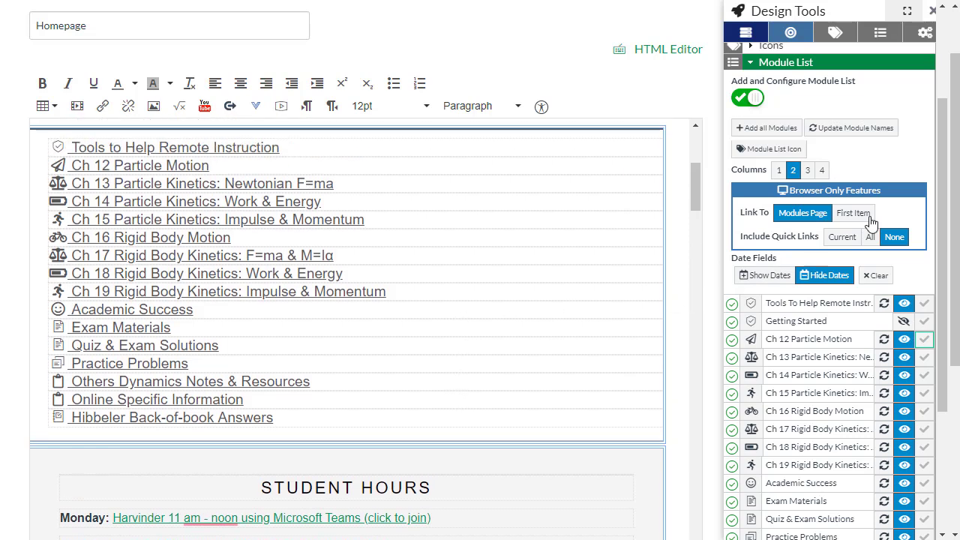